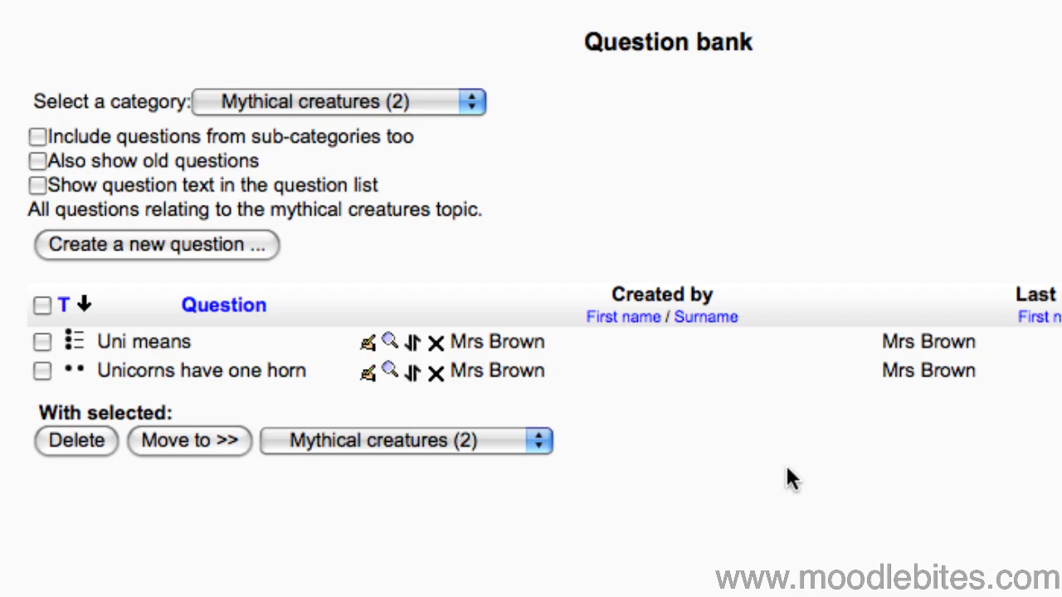
mouse_move(485, 551)
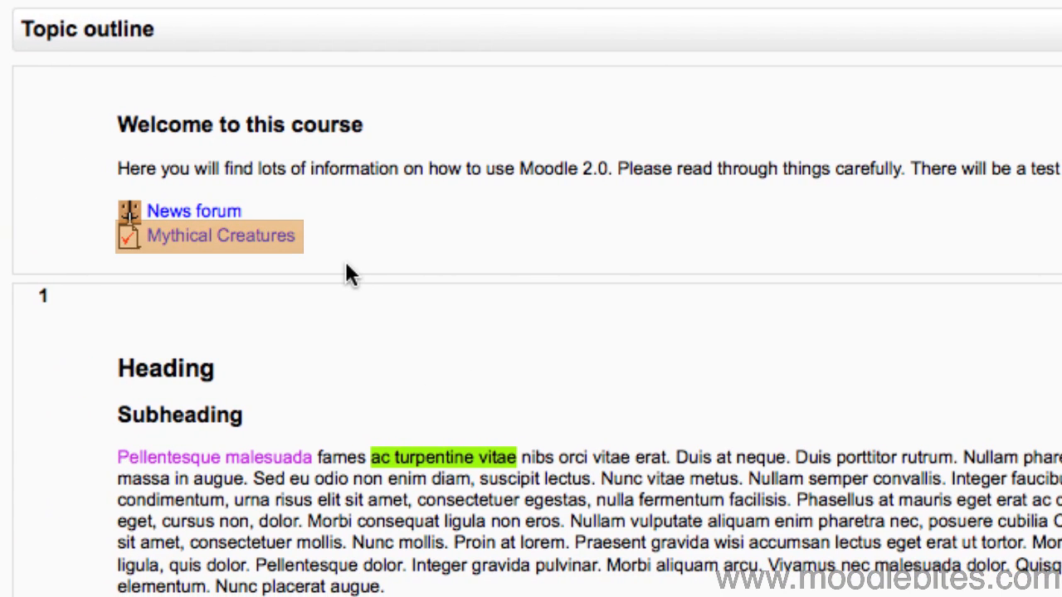
mouse_move(229, 285)
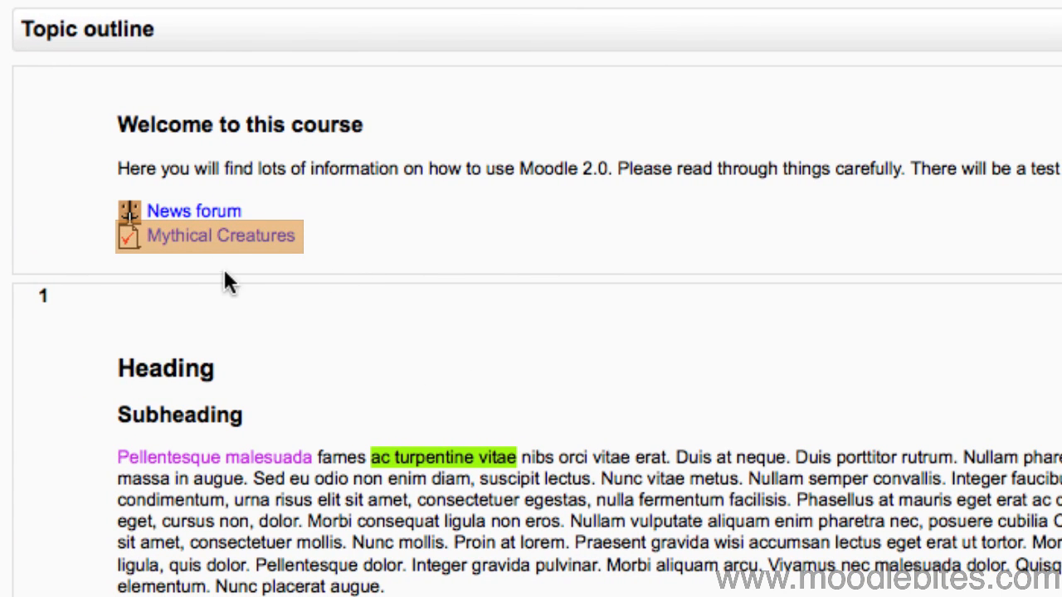
Show the question bank contents beside the empty Mythical Creatures quiz.
left_click(207, 236)
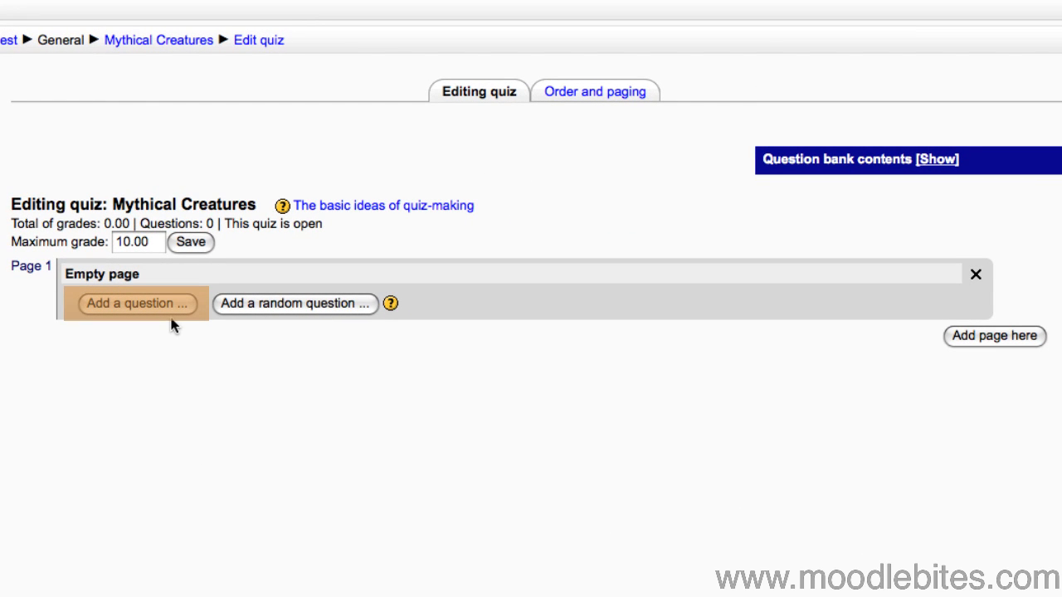
mouse_move(174, 352)
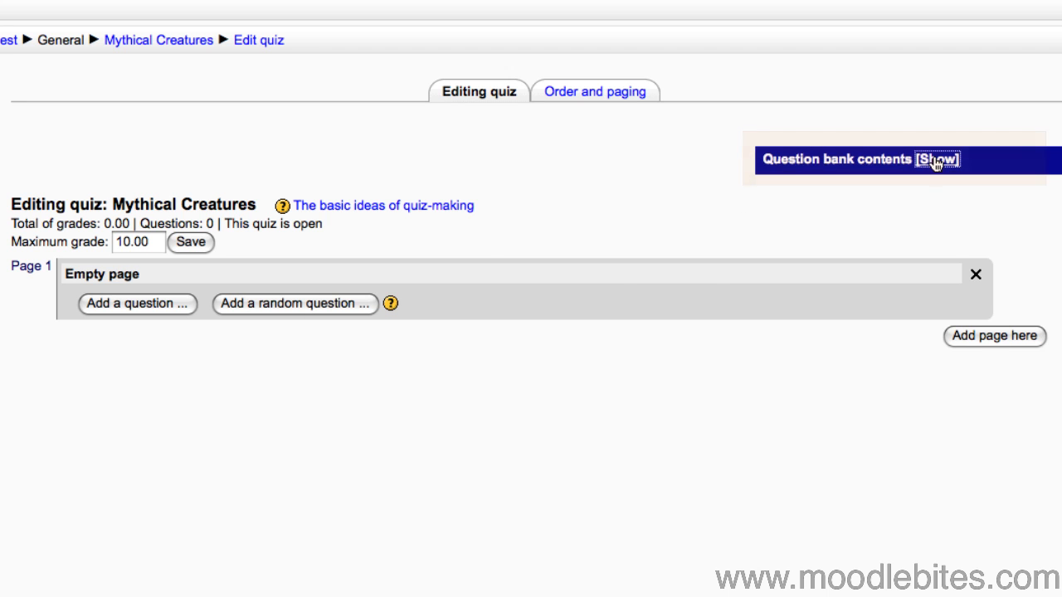
left_click(939, 160)
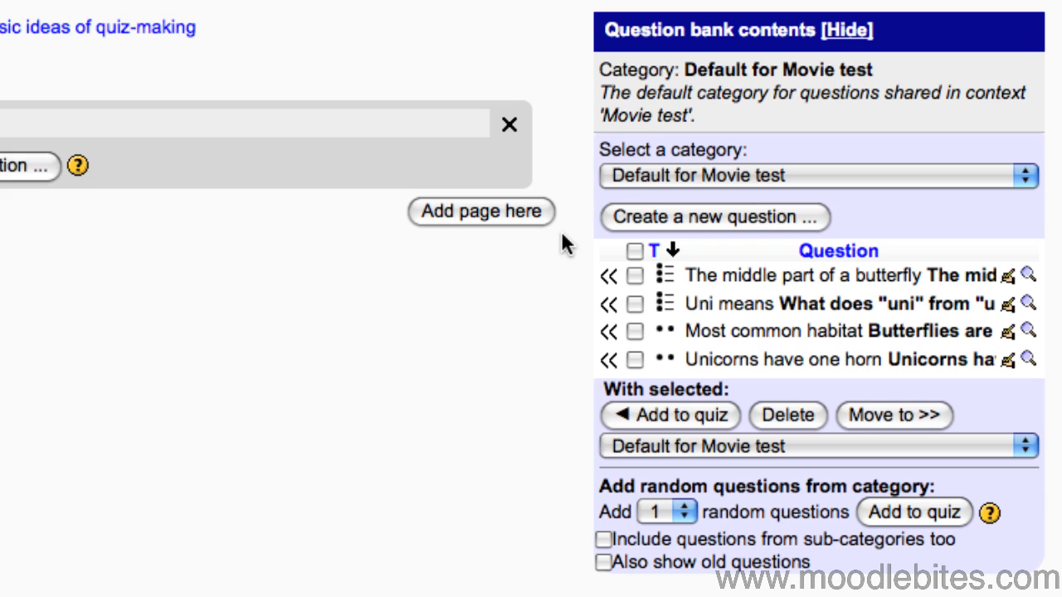
Add the multiple-choice and true/false questions from the Mythical creatures category to the quiz.
left_click(816, 176)
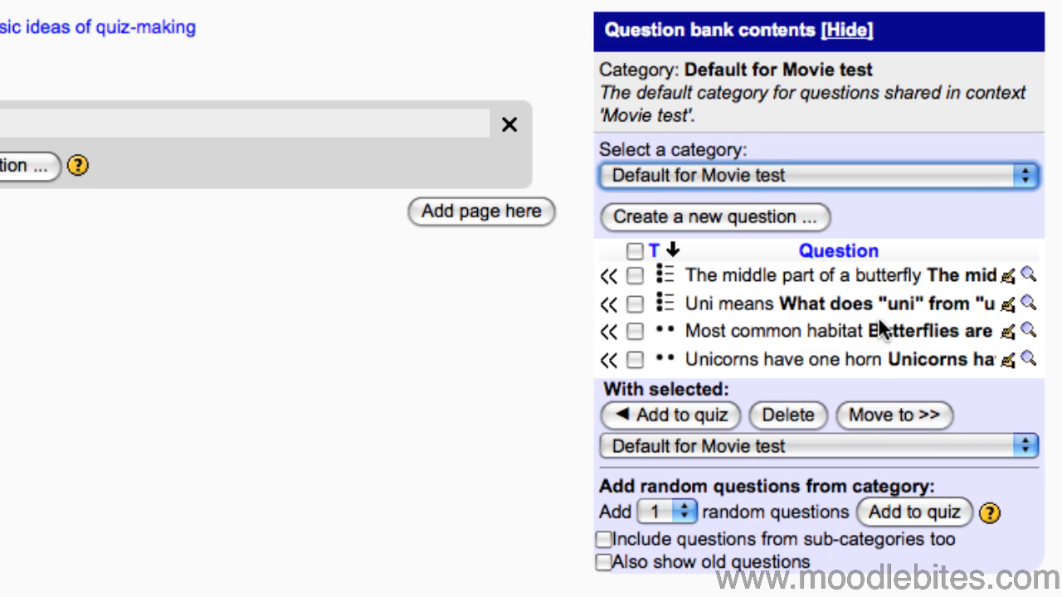
left_click(817, 176)
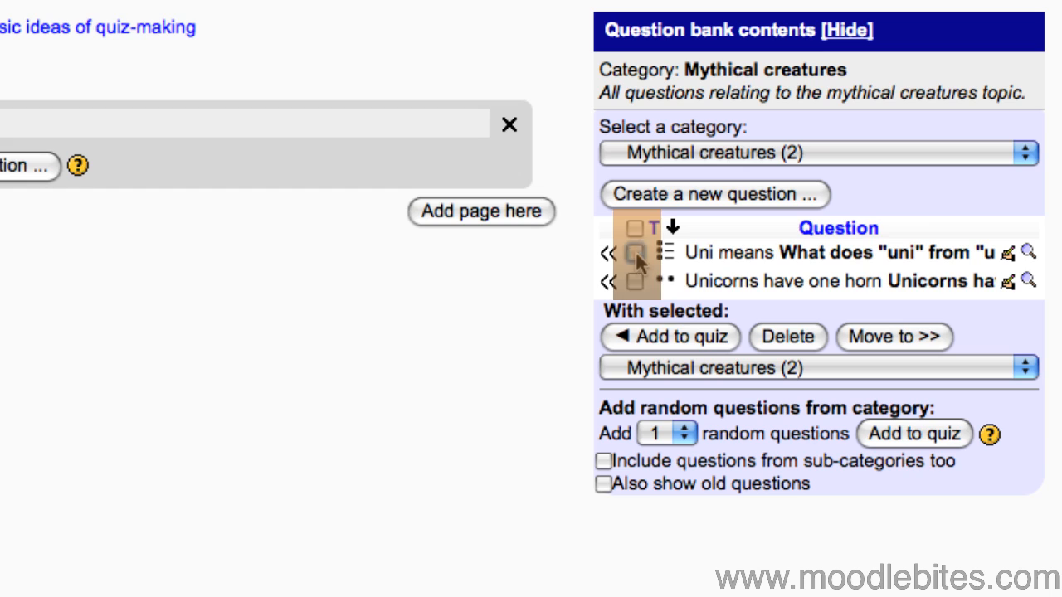
left_click(636, 229)
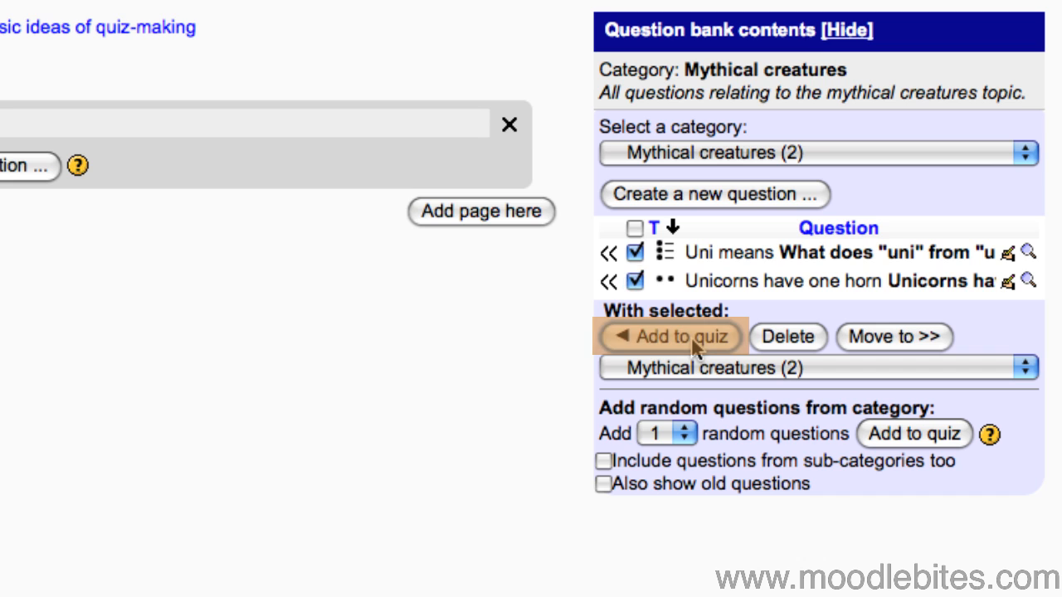
left_click(672, 337)
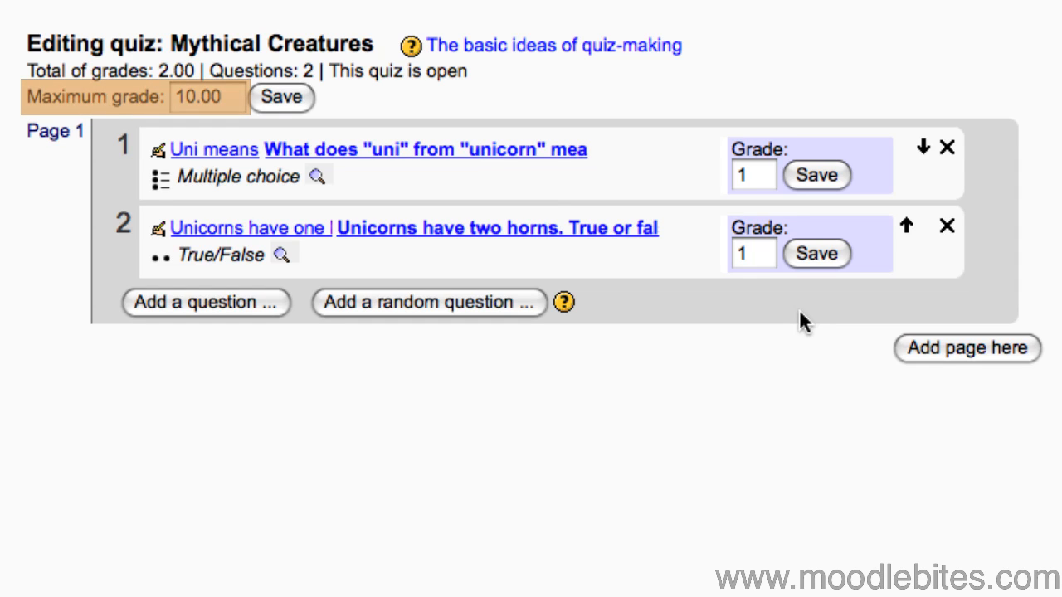
Change the quiz's maximum grade from 10.00 to 2 and save it.
left_click(208, 96)
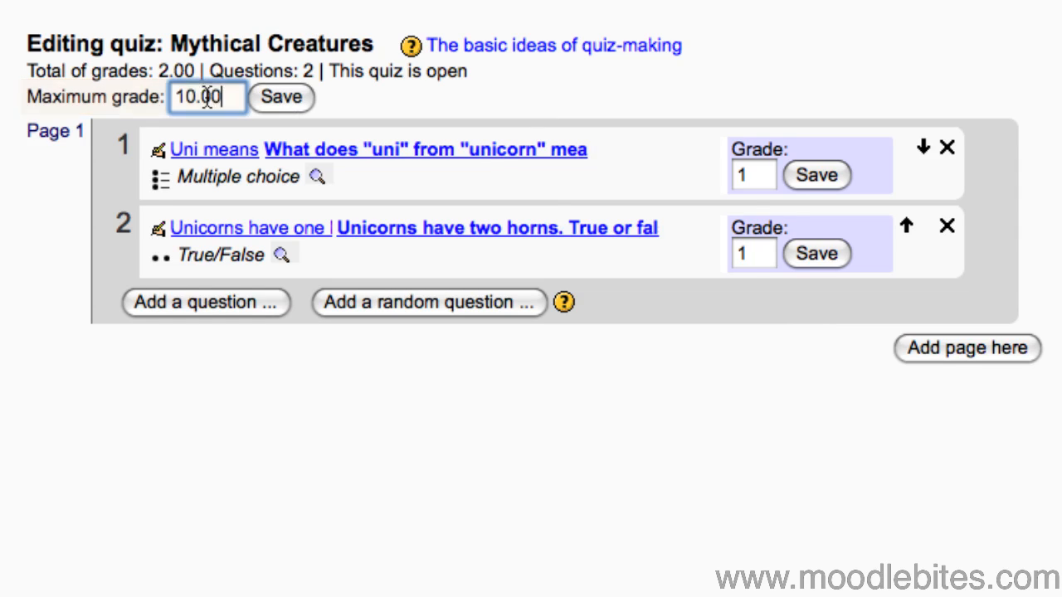
type("2")
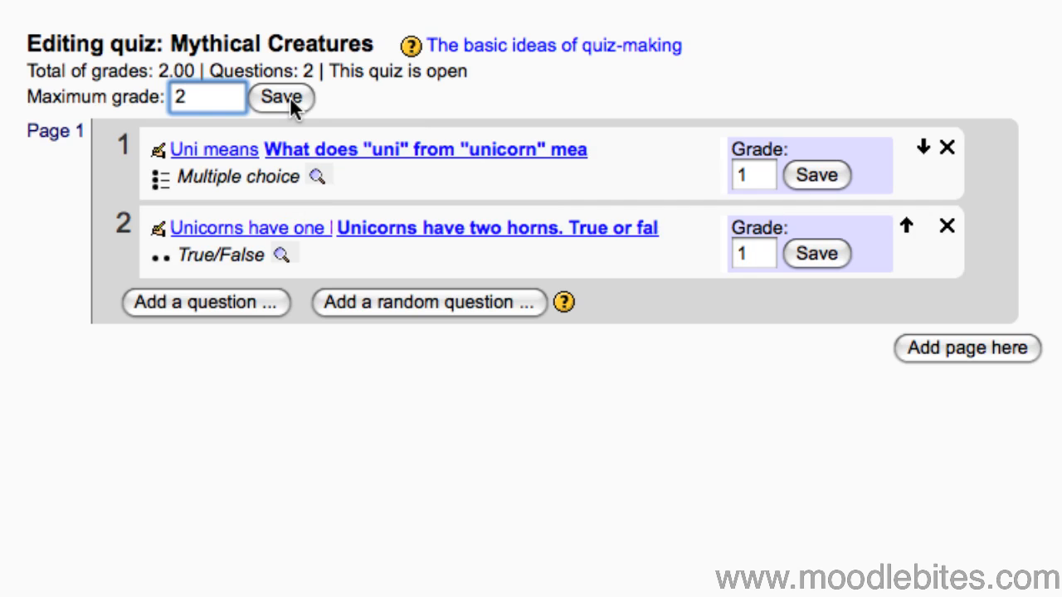
left_click(282, 96)
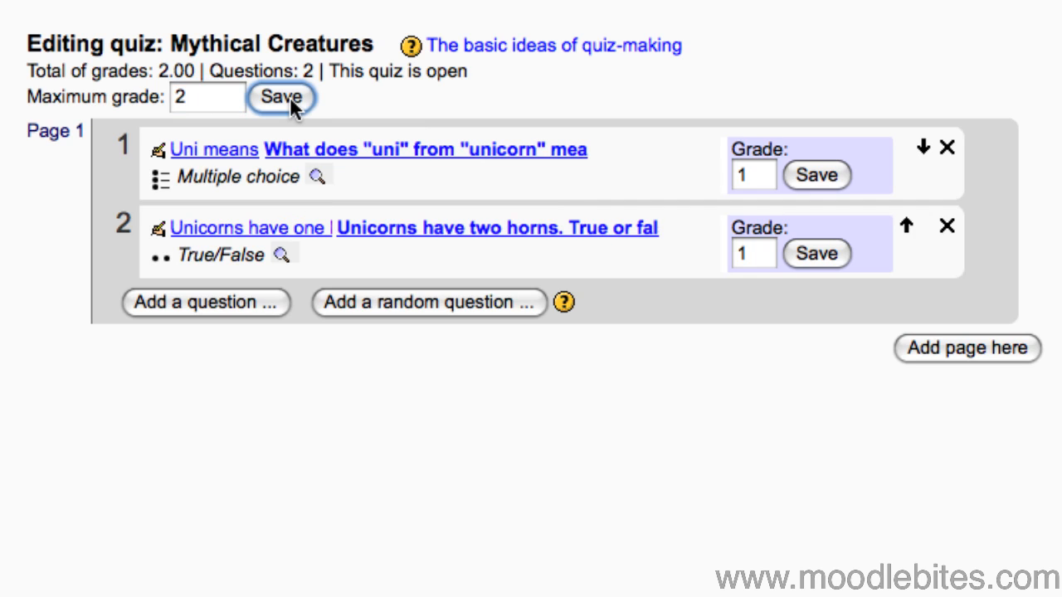
left_click(280, 96)
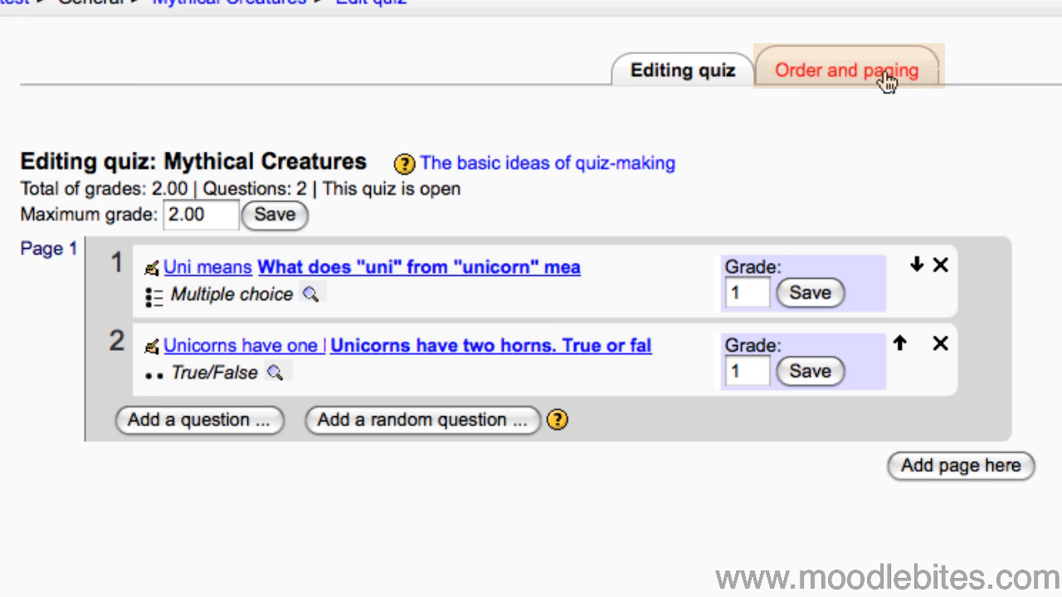
Check the quiz's Order and paging view, then return to the course outline.
left_click(846, 69)
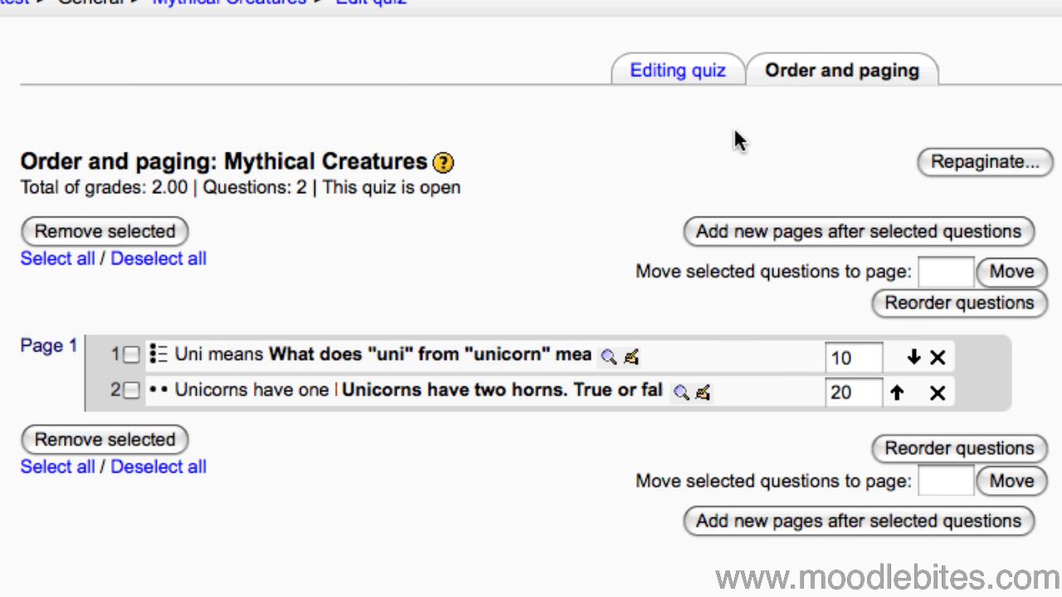
left_click(677, 70)
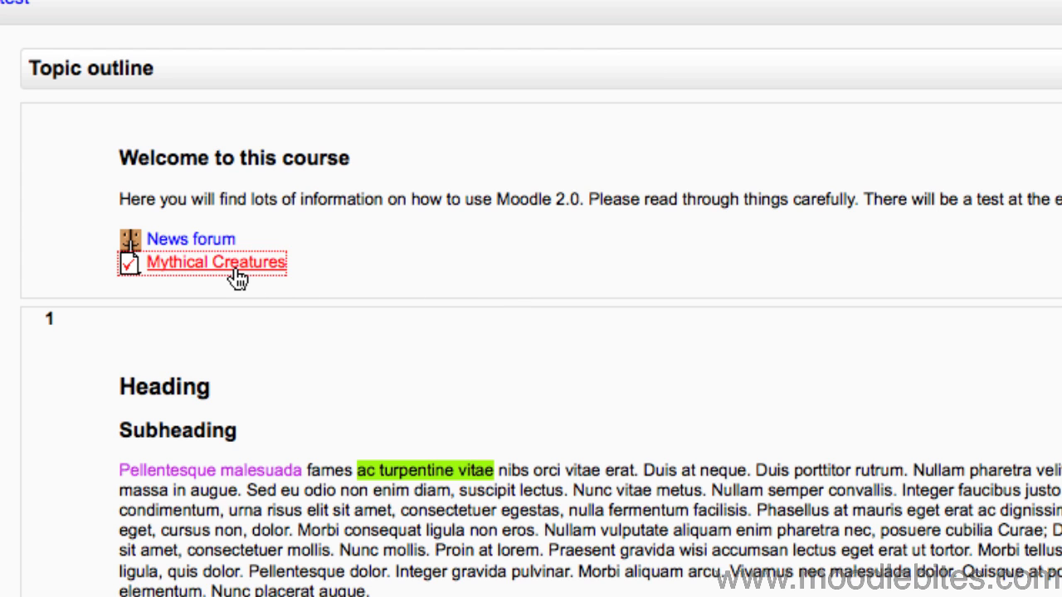
Expand the quiz's Results reports in Navigation and view its info page (3 attempts, highest grade).
left_click(216, 262)
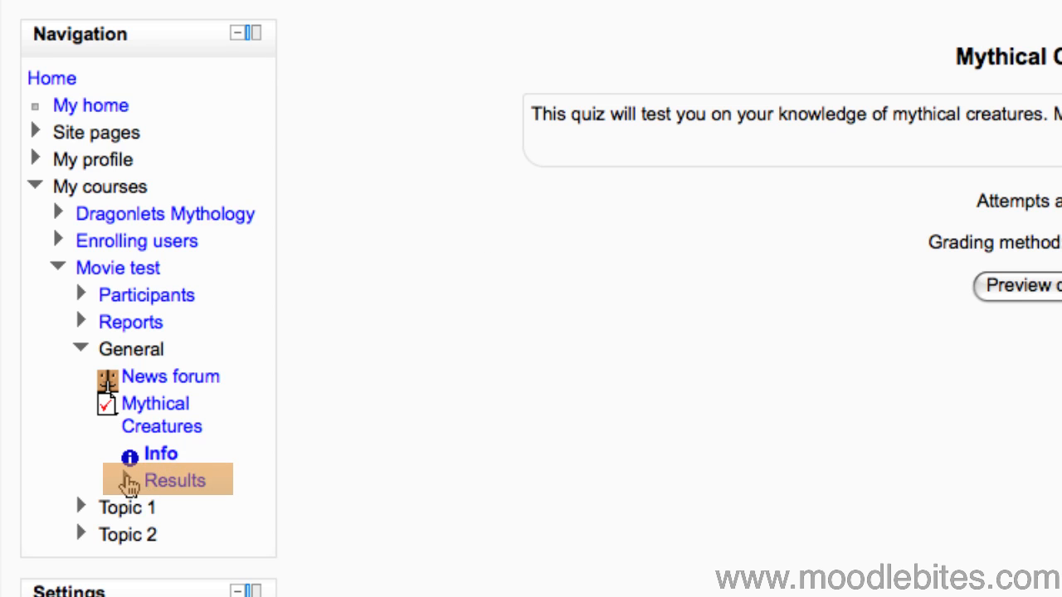
left_click(174, 479)
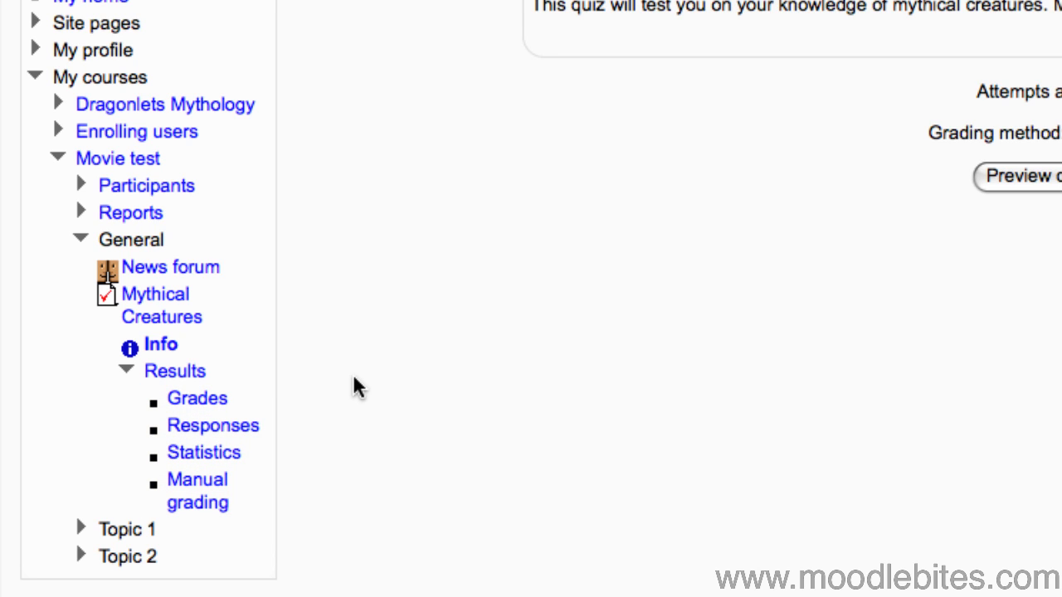
left_click(197, 398)
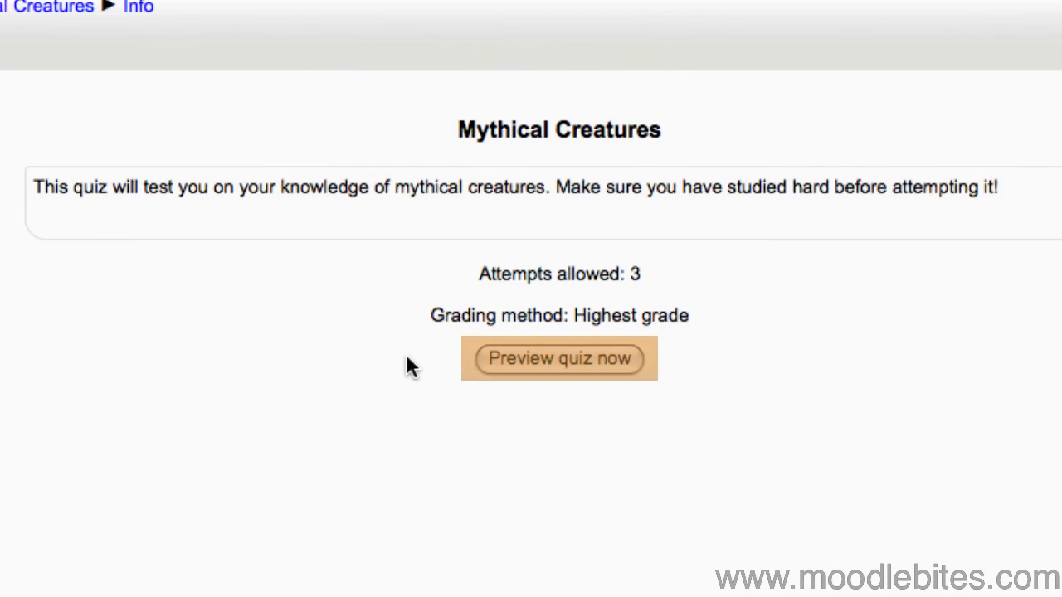
mouse_move(611, 365)
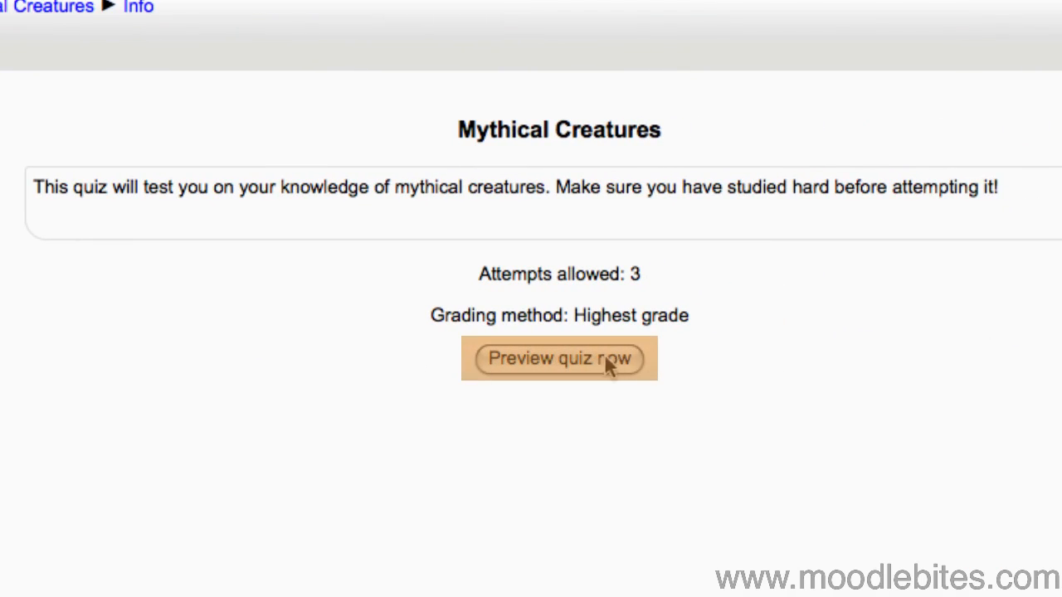
Begin a preview attempt showing both unanswered quiz questions.
left_click(557, 358)
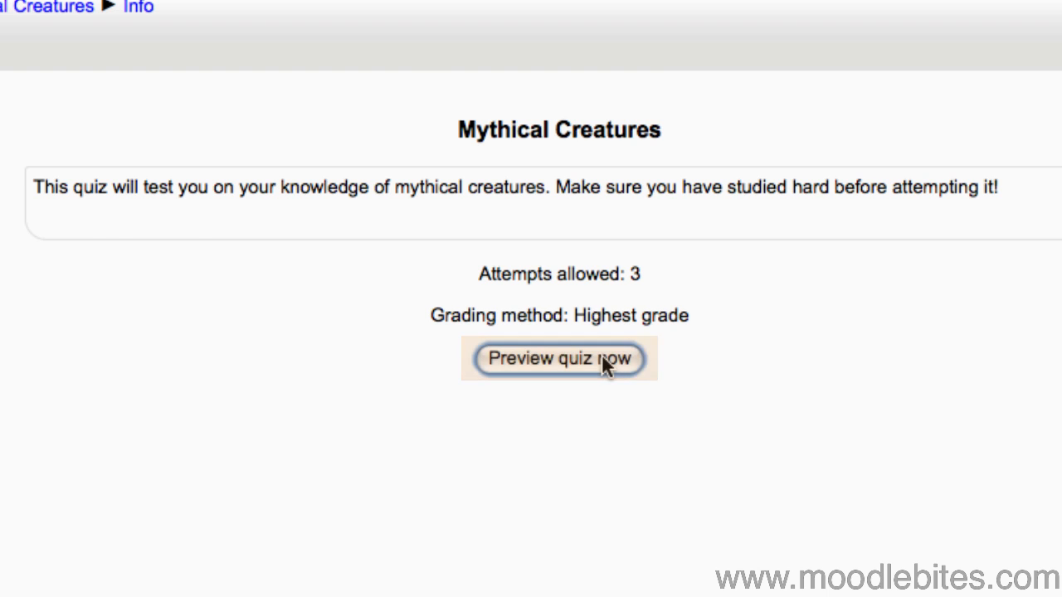
left_click(558, 358)
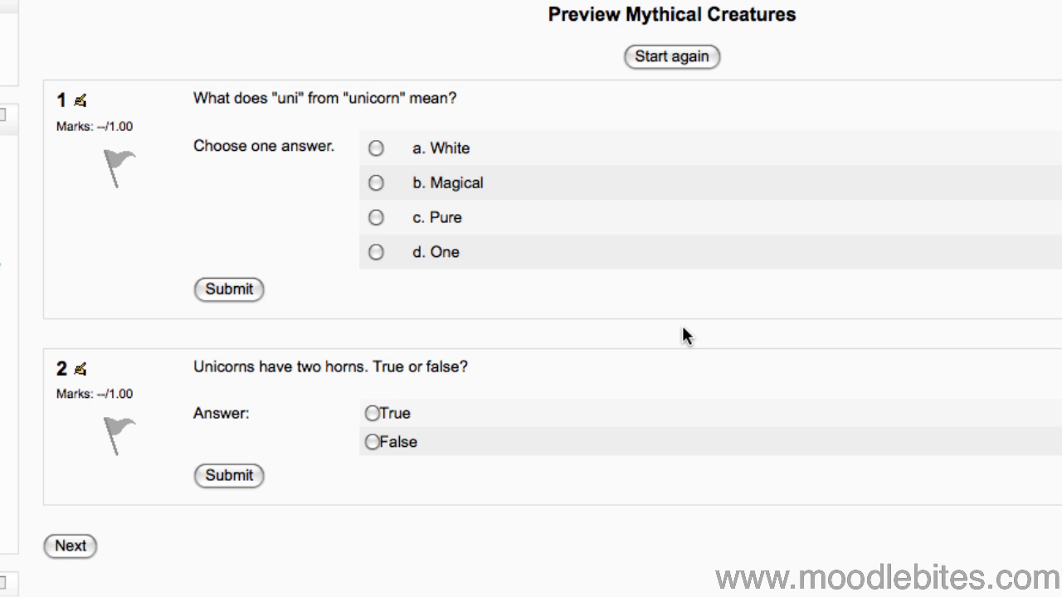
mouse_move(985, 368)
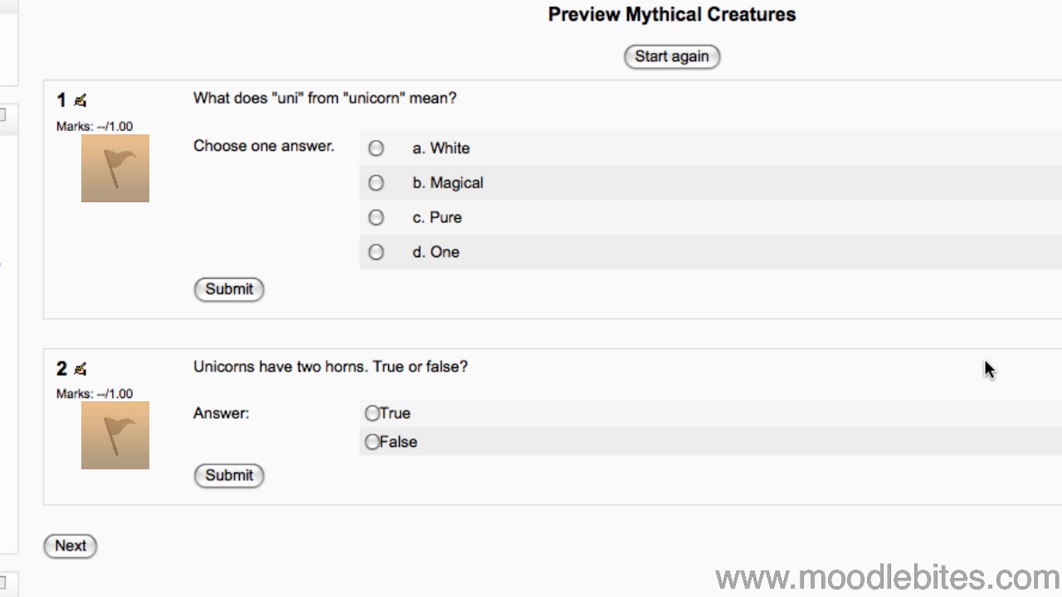
mouse_move(114, 164)
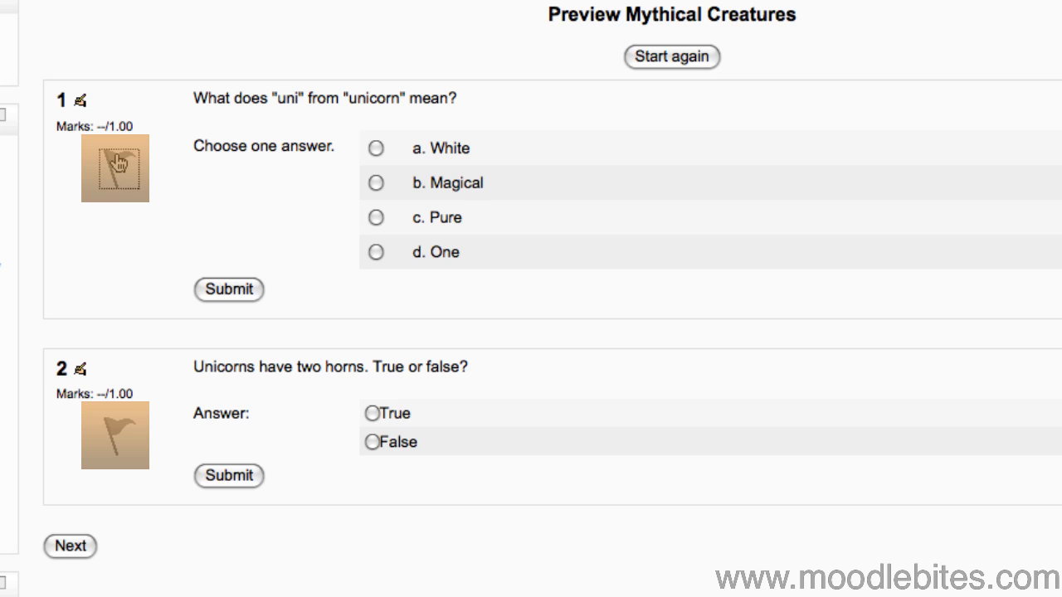
Flag question 1 so its flag turns red for later review.
left_click(115, 163)
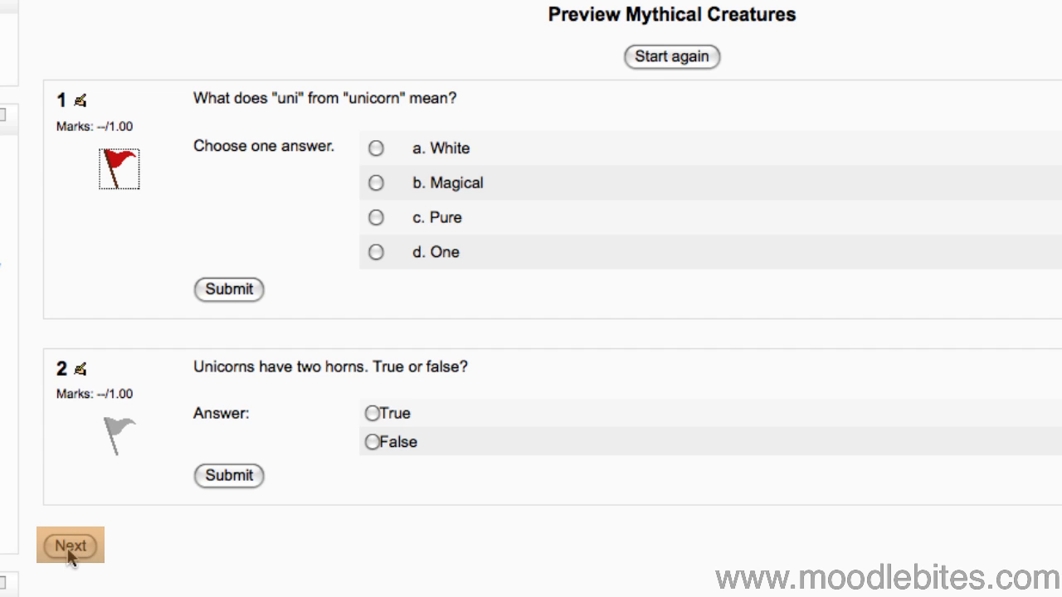
mouse_move(74, 554)
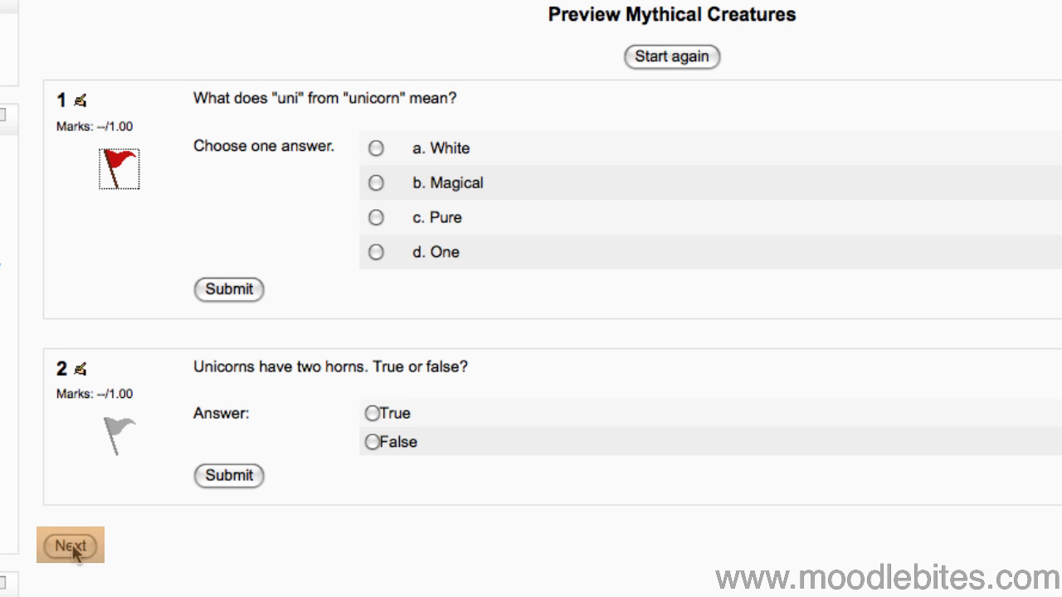
Answer 'b. Magical' and 'True', then continue to the Summary of attempt.
left_click(375, 182)
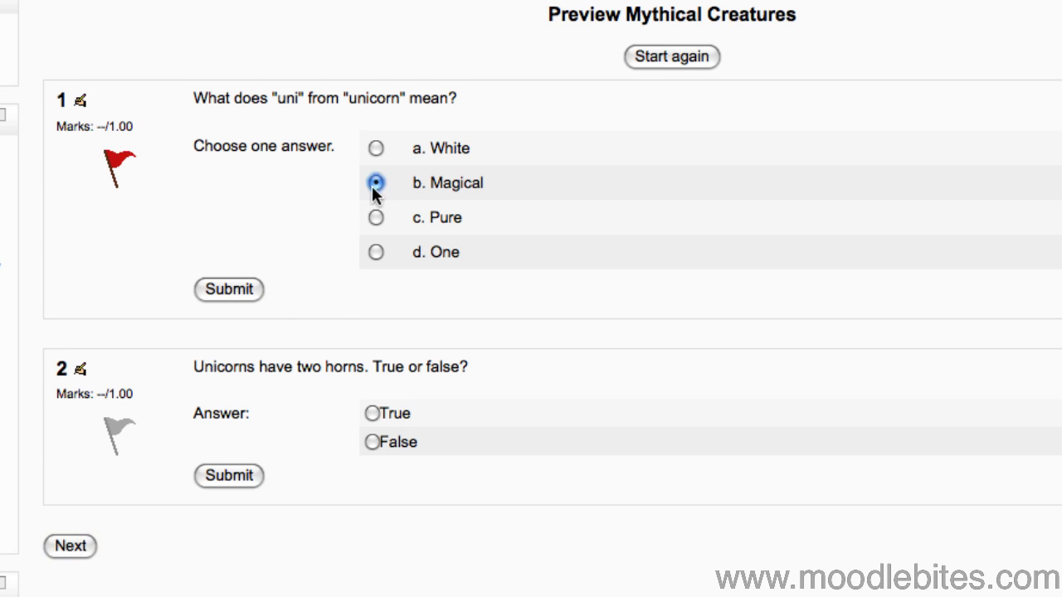
left_click(371, 413)
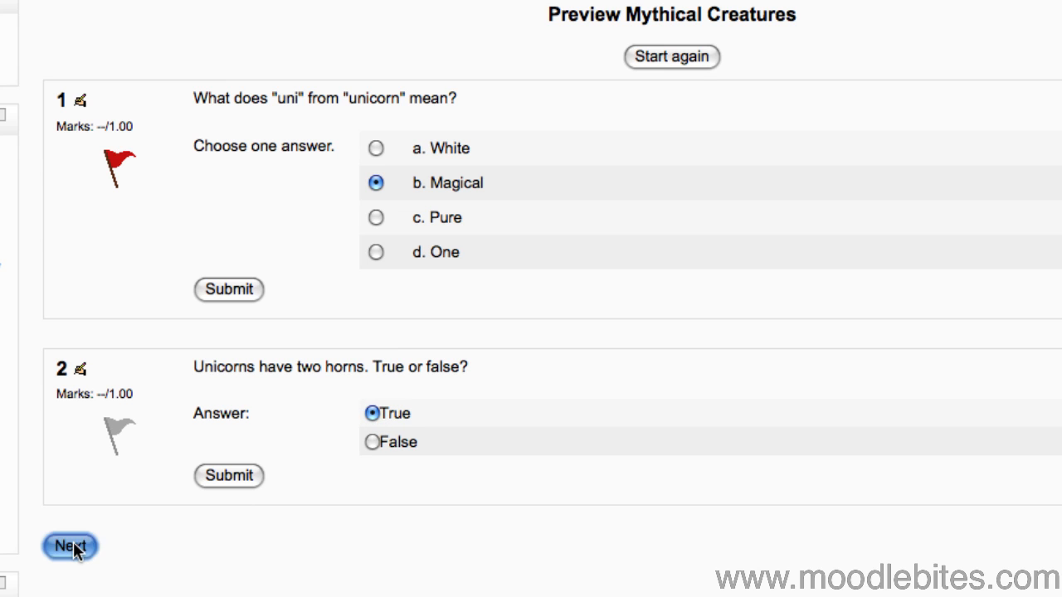
left_click(70, 546)
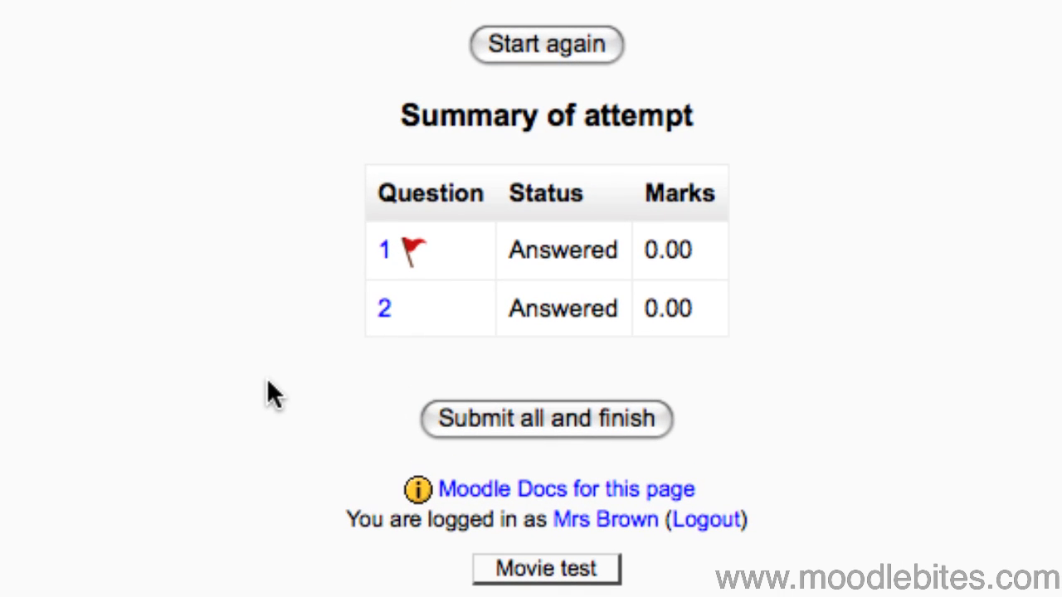